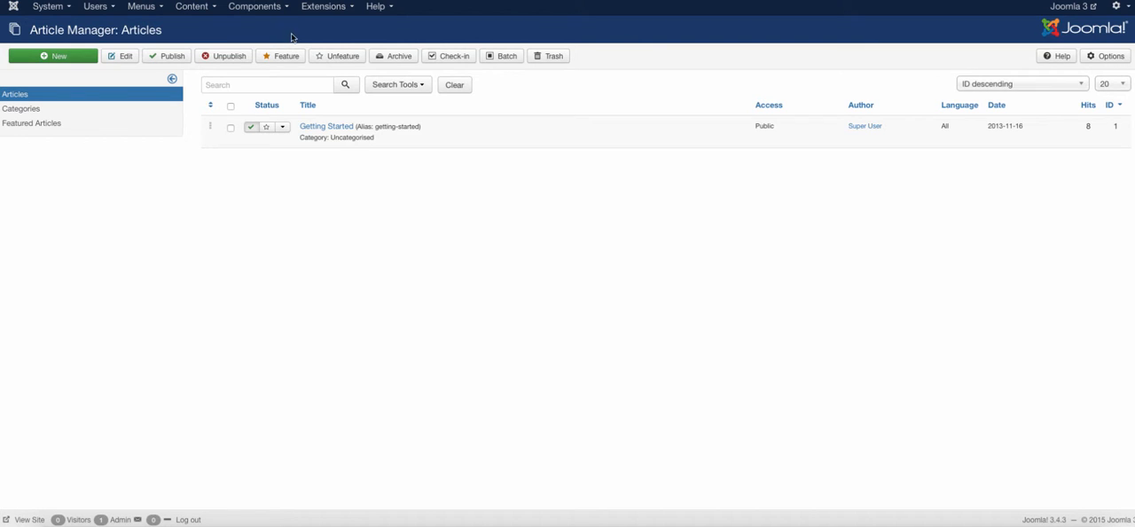
pyautogui.moveTo(323, 7)
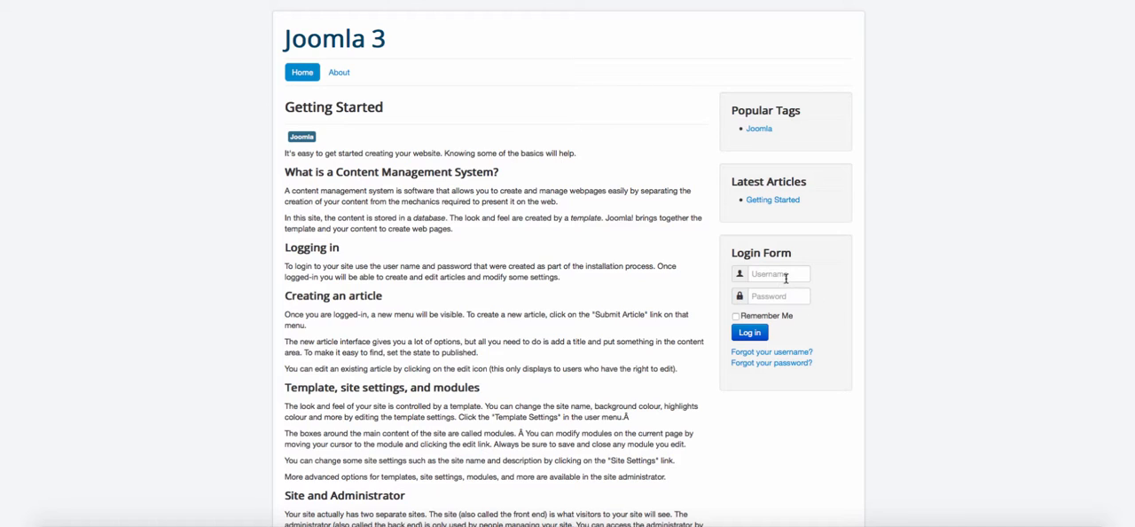
# Log in on the public site with the username 'admin' so front-end editing becomes available.
pyautogui.click(776, 273)
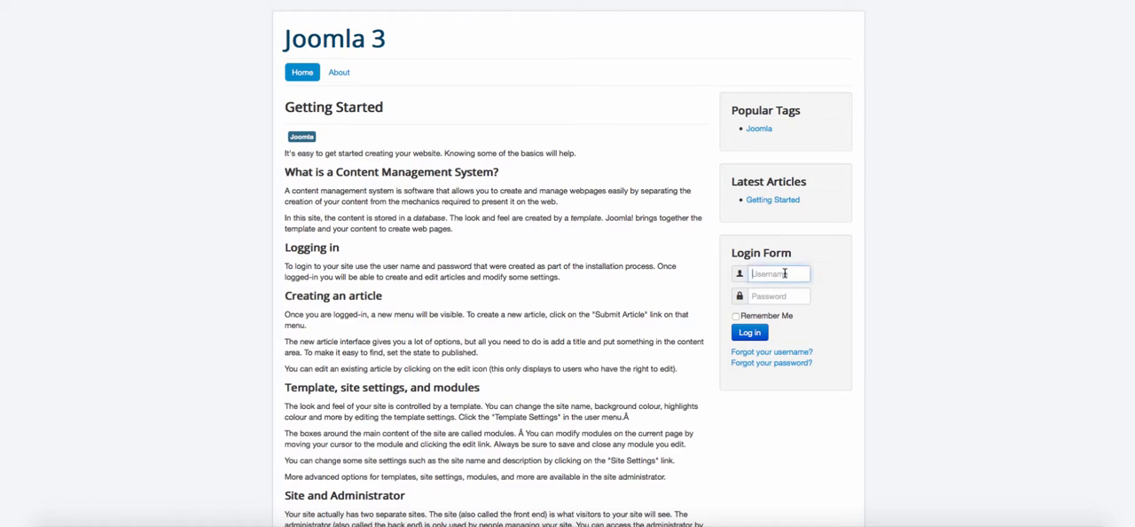
pyautogui.write('admin')
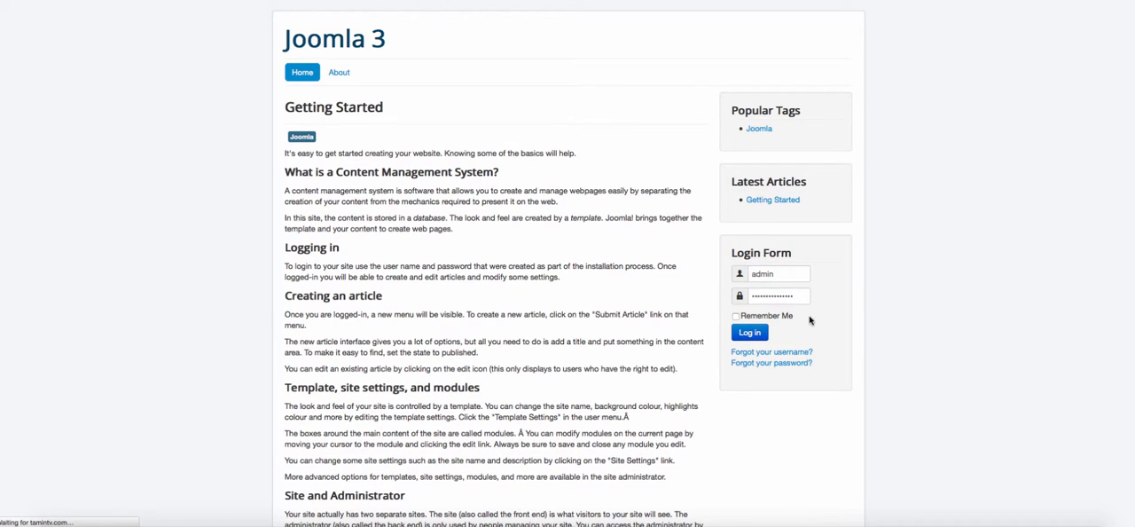
pyautogui.click(749, 332)
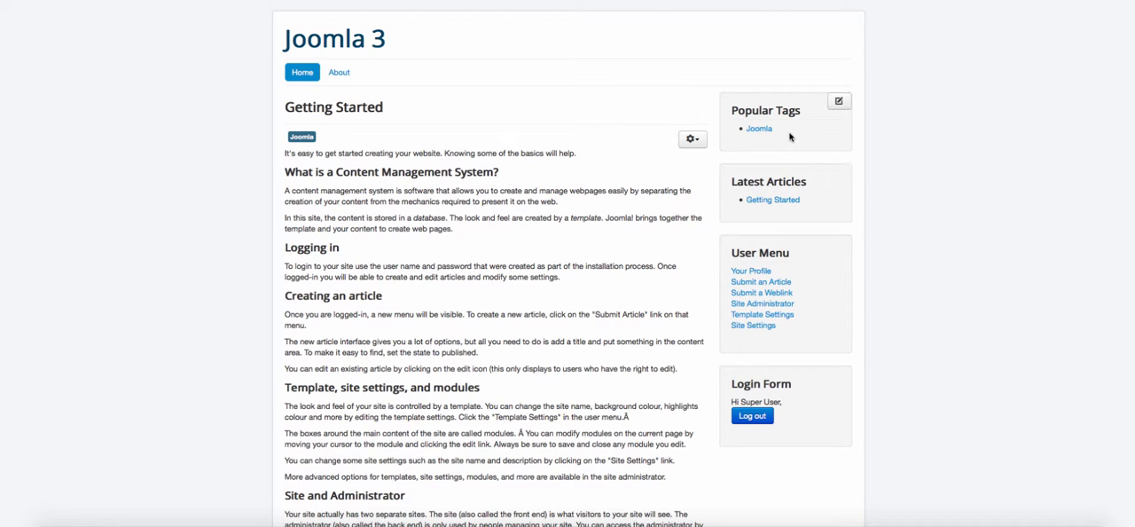
pyautogui.moveTo(546, 96)
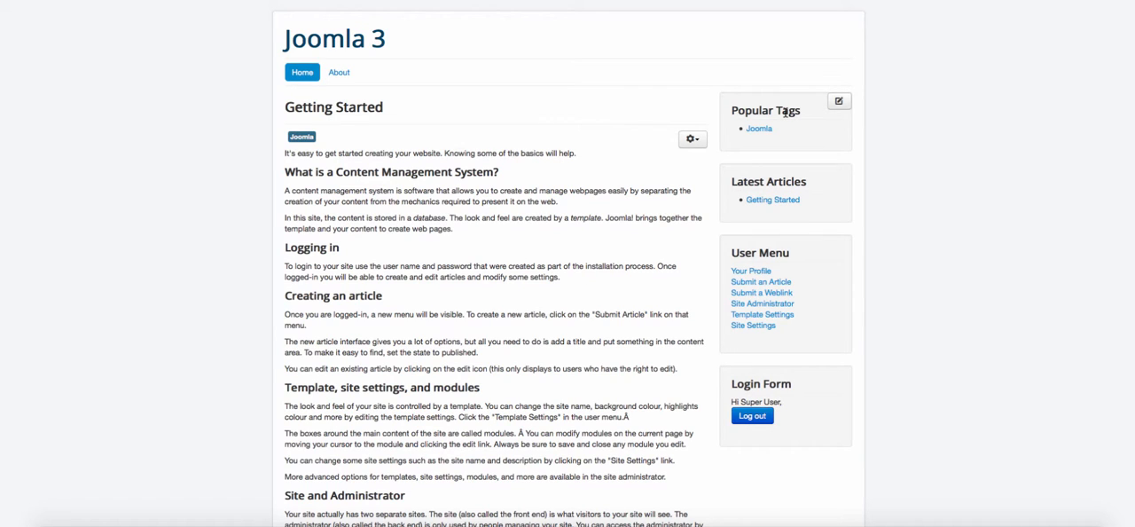
pyautogui.moveTo(837, 103)
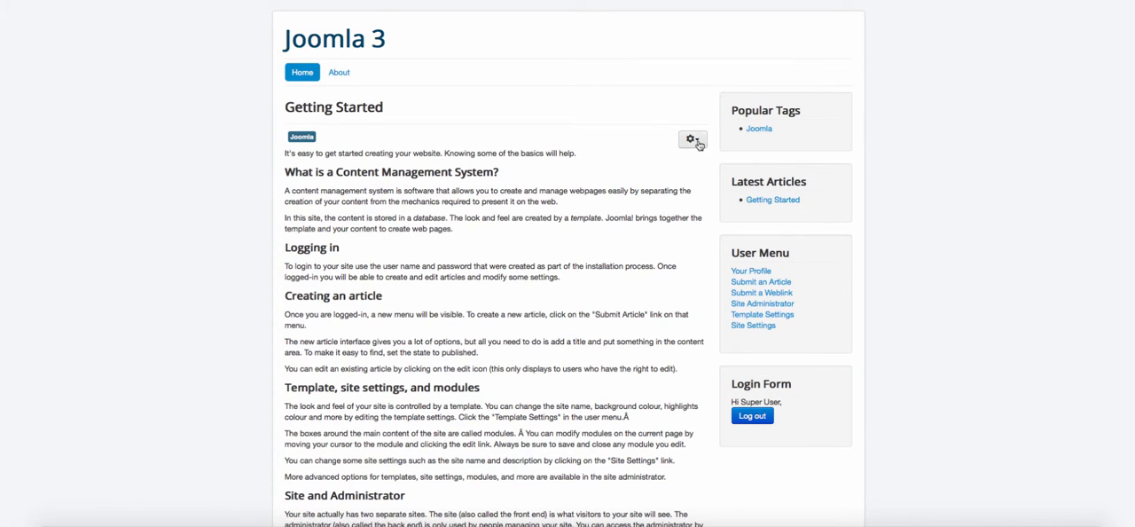
pyautogui.moveTo(832, 259)
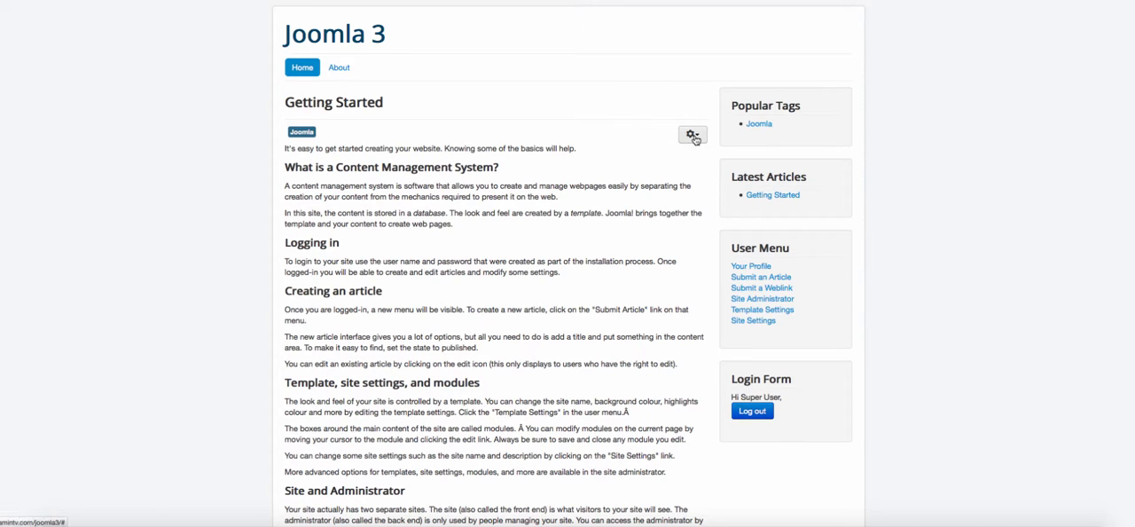
# Edit the Getting Started article from its gear menu and view its version history.
pyautogui.click(693, 135)
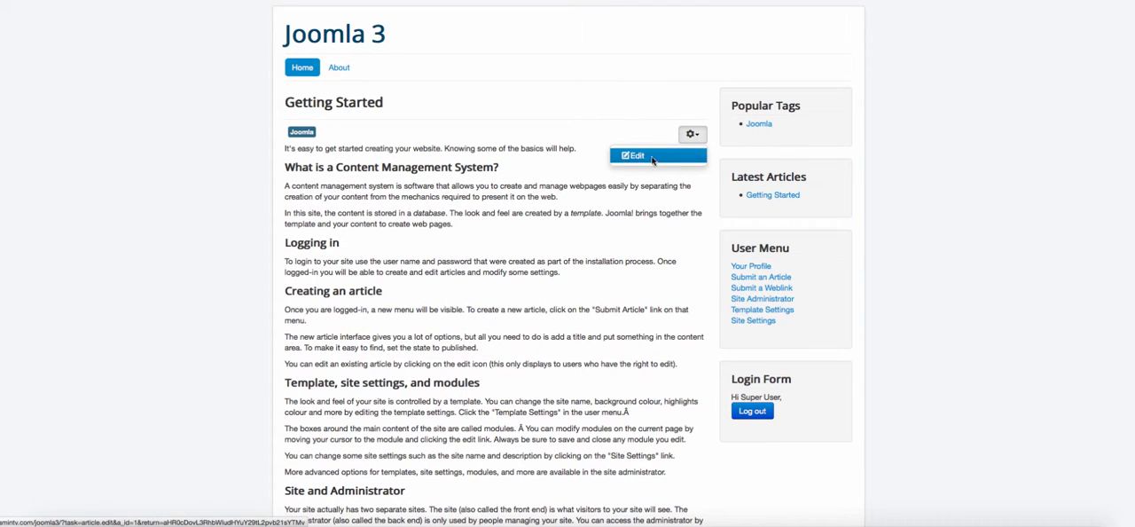
pyautogui.click(631, 156)
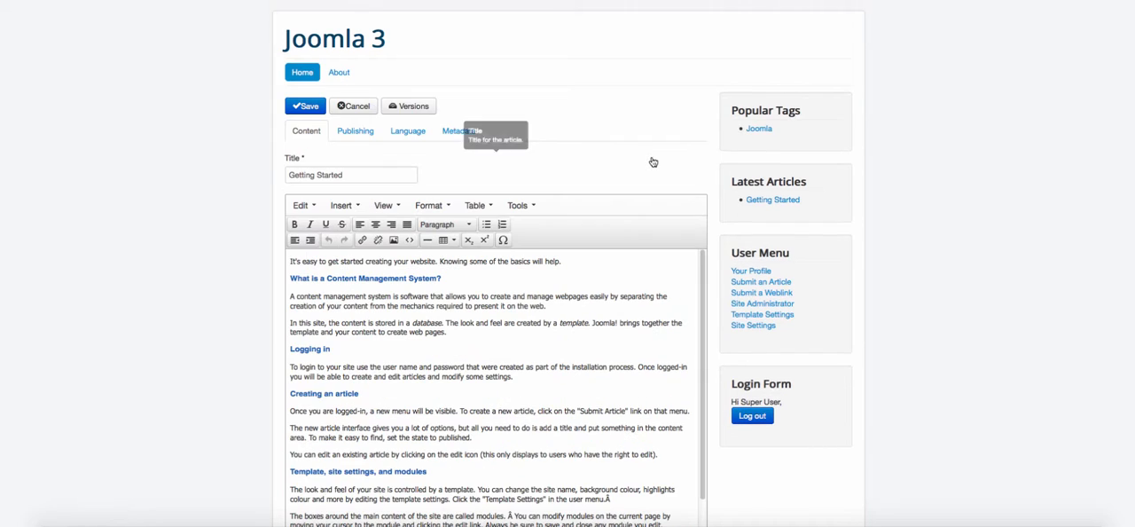
pyautogui.scroll(-3)
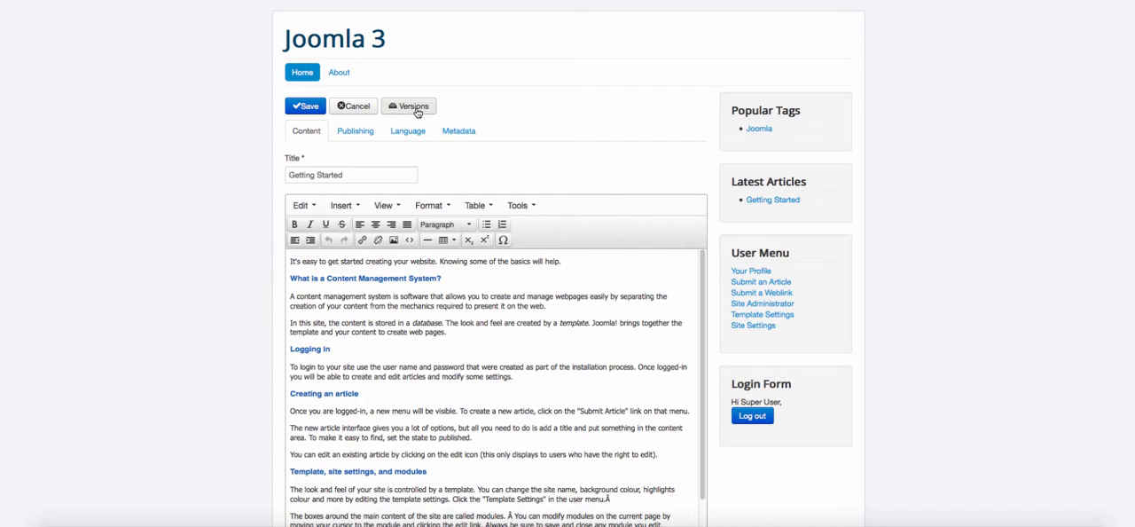
pyautogui.moveTo(408, 107)
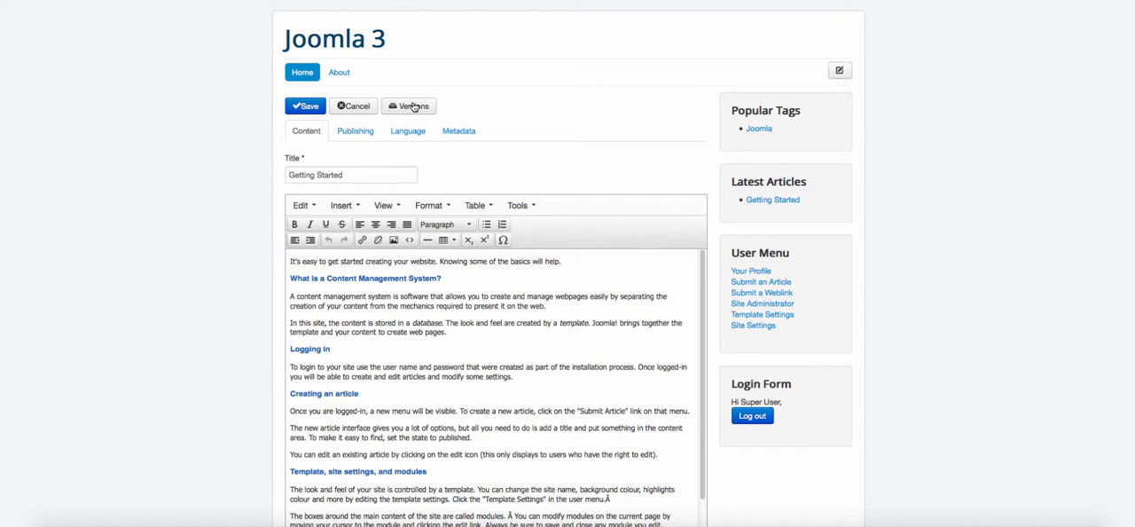
pyautogui.click(408, 106)
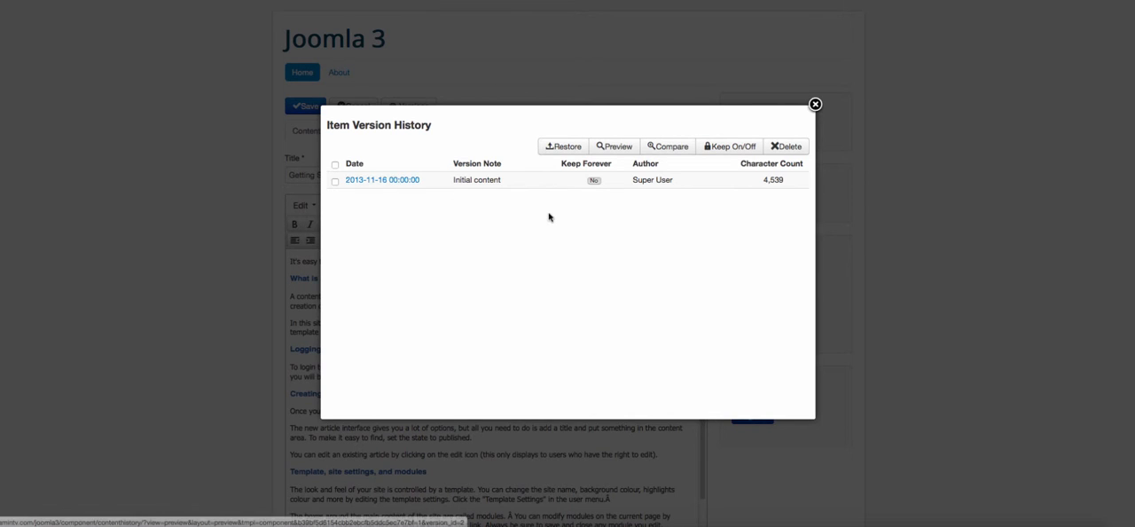
pyautogui.moveTo(624, 163)
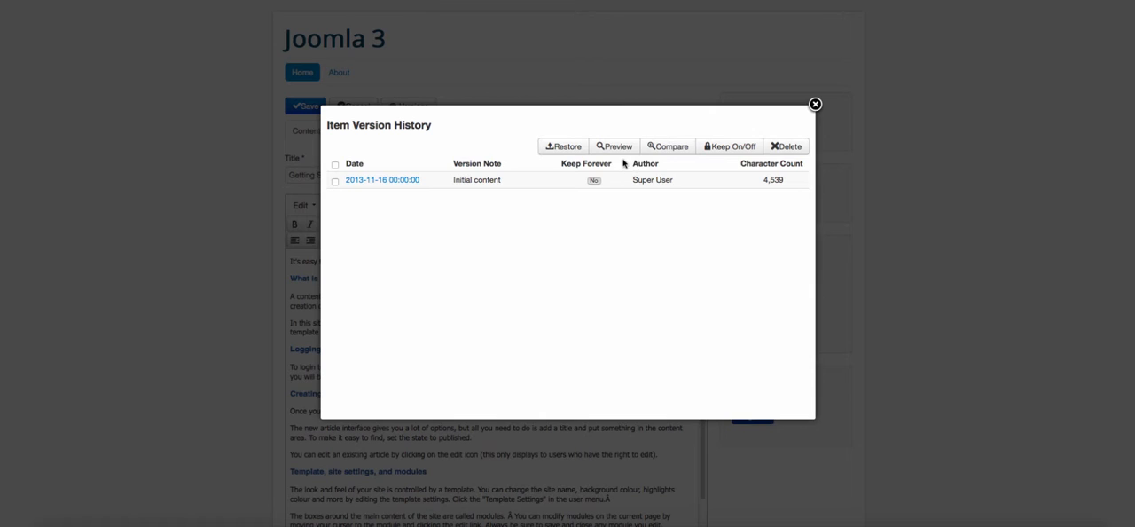
pyautogui.moveTo(814, 105)
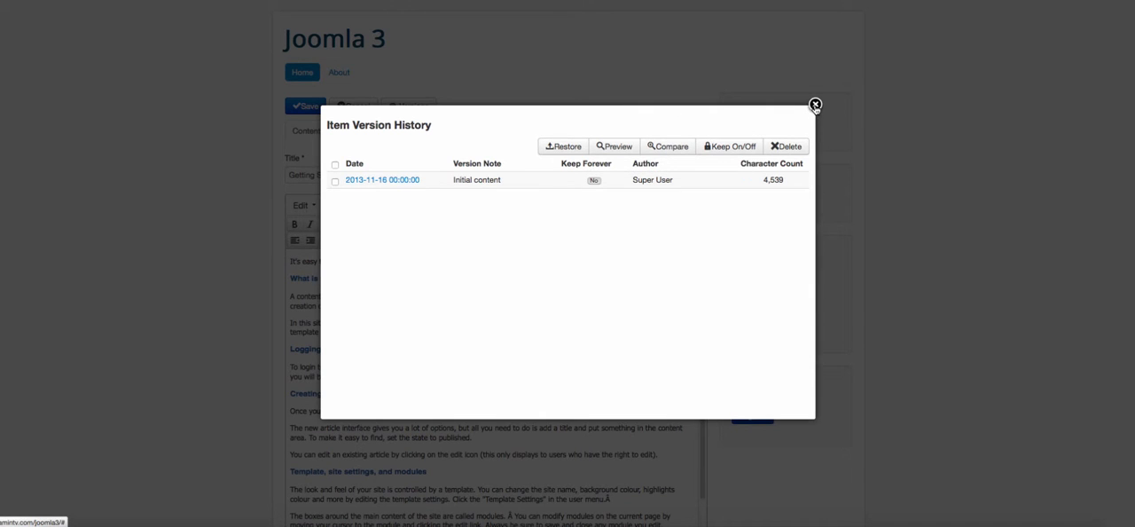
pyautogui.moveTo(564, 146)
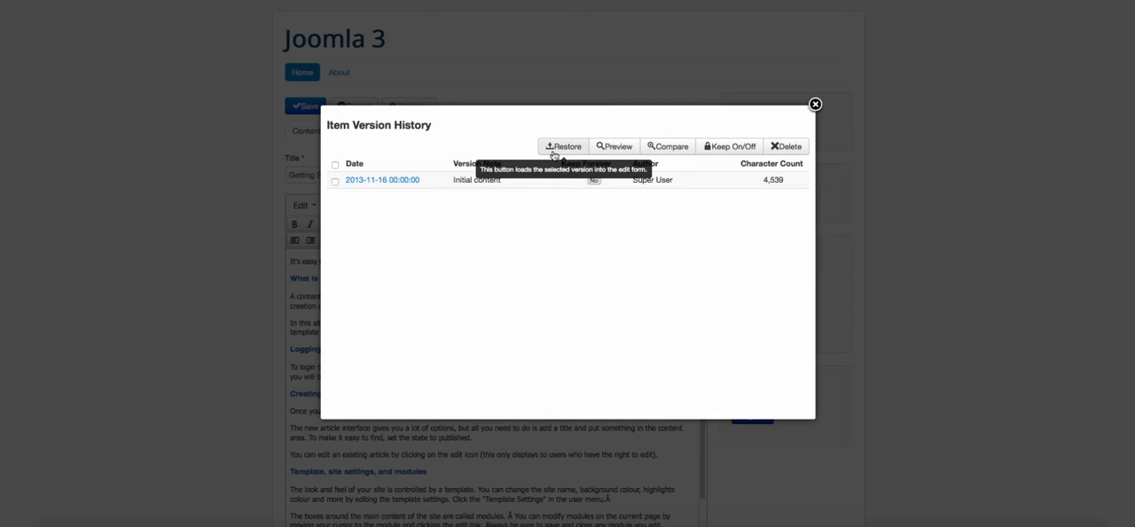
pyautogui.moveTo(503, 248)
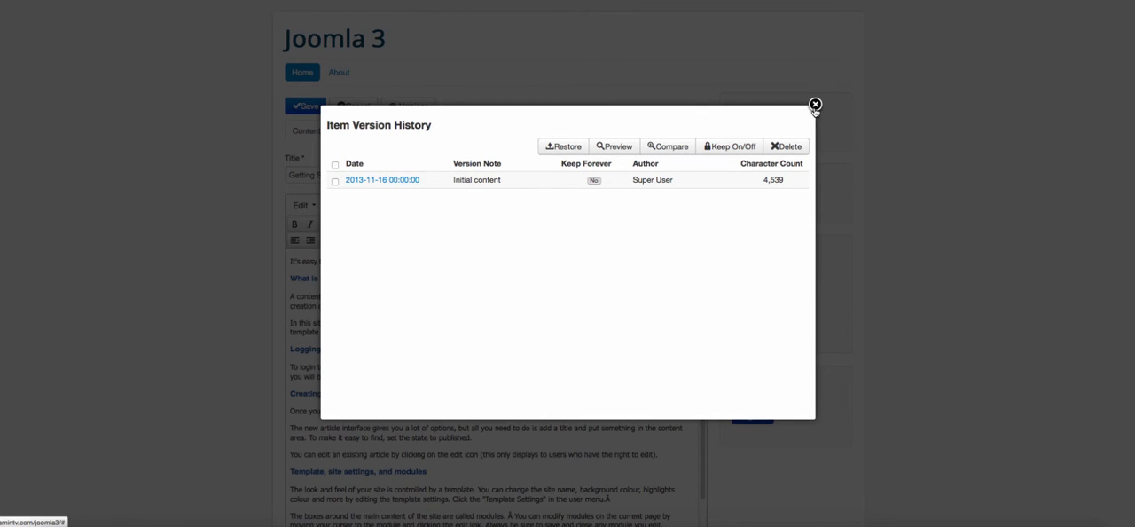
# Review the article's Publishing, Language and Metadata settings, then return to the Content fields.
pyautogui.click(814, 105)
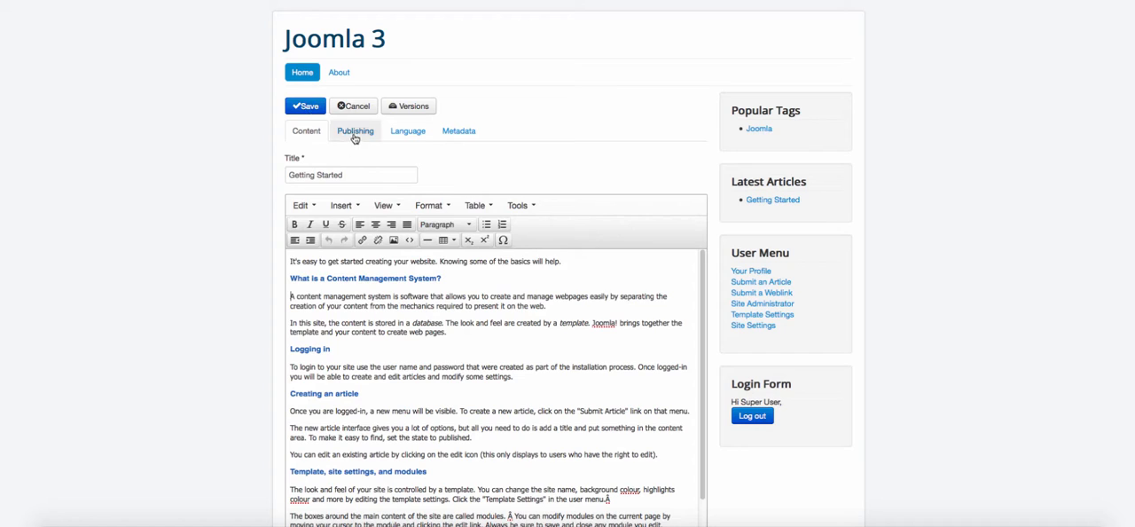
pyautogui.click(355, 131)
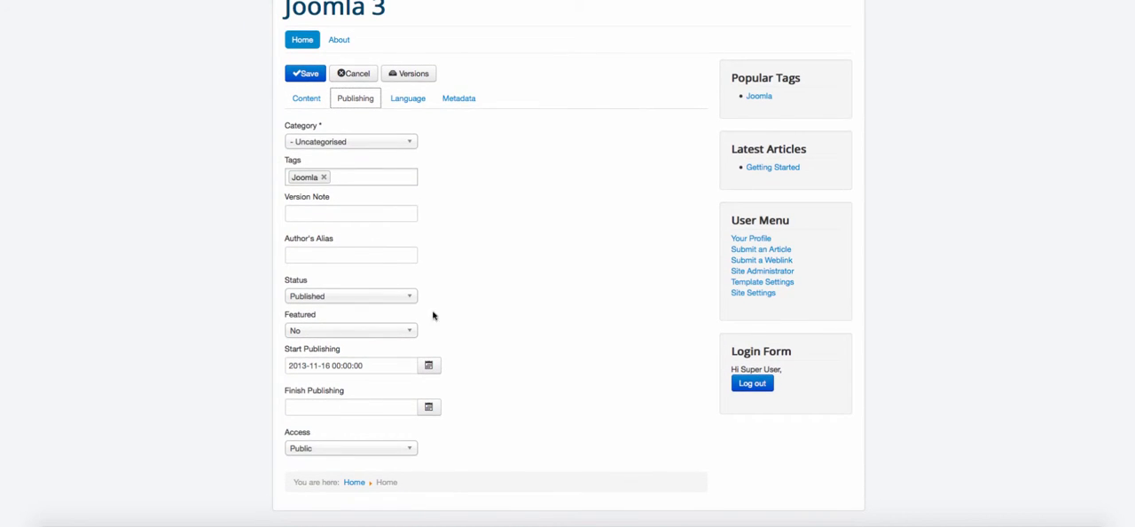
pyautogui.click(408, 97)
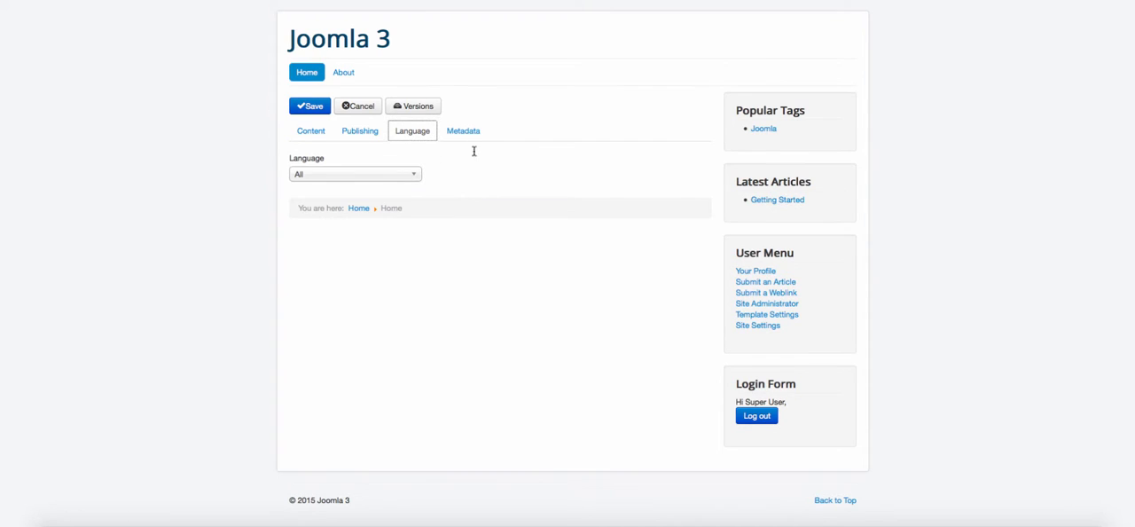
pyautogui.click(463, 131)
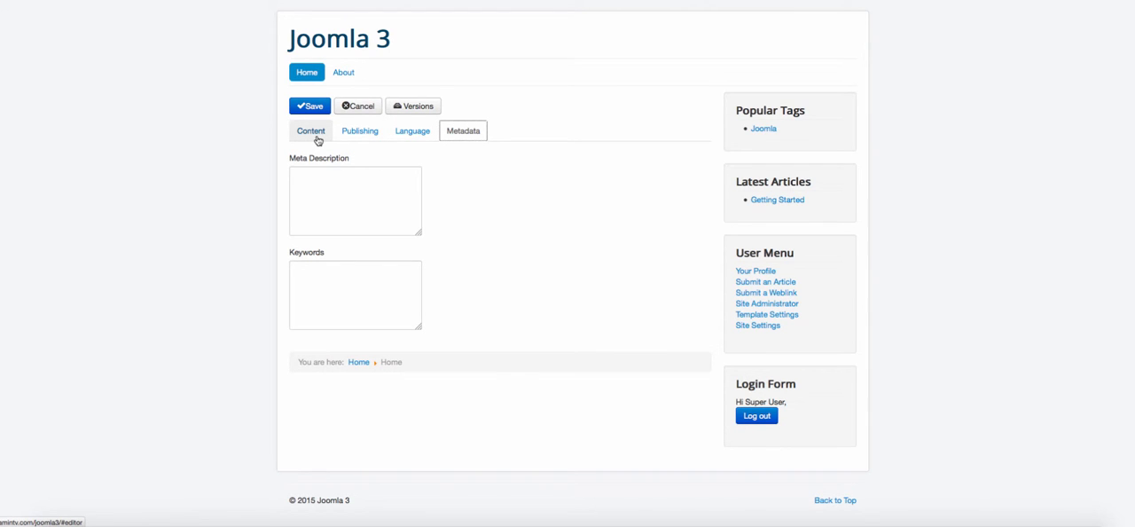
pyautogui.click(311, 132)
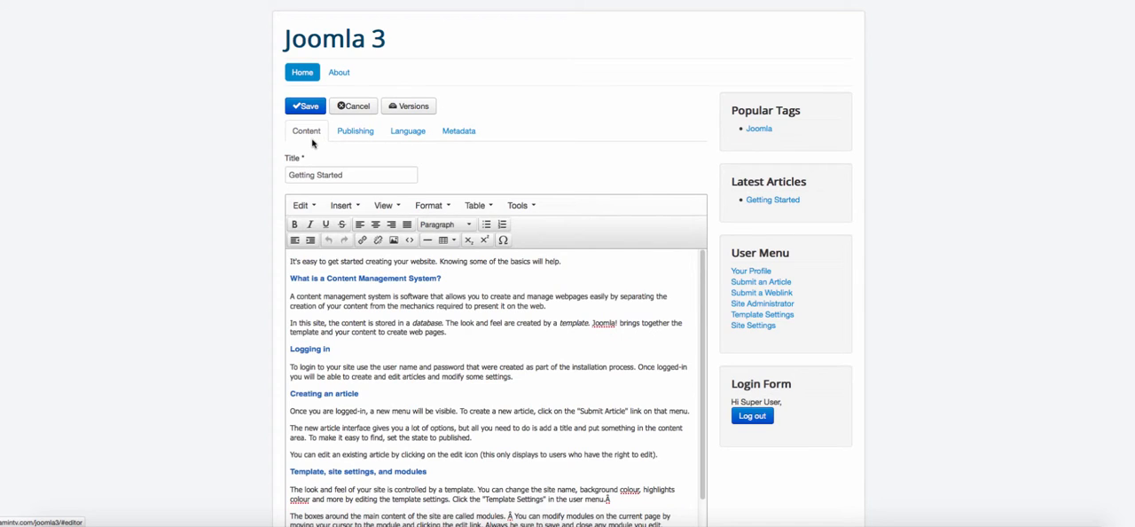
# Append 'With Joomla' to the title and save the article as 'Getting Started With Joomla'.
pyautogui.click(351, 174)
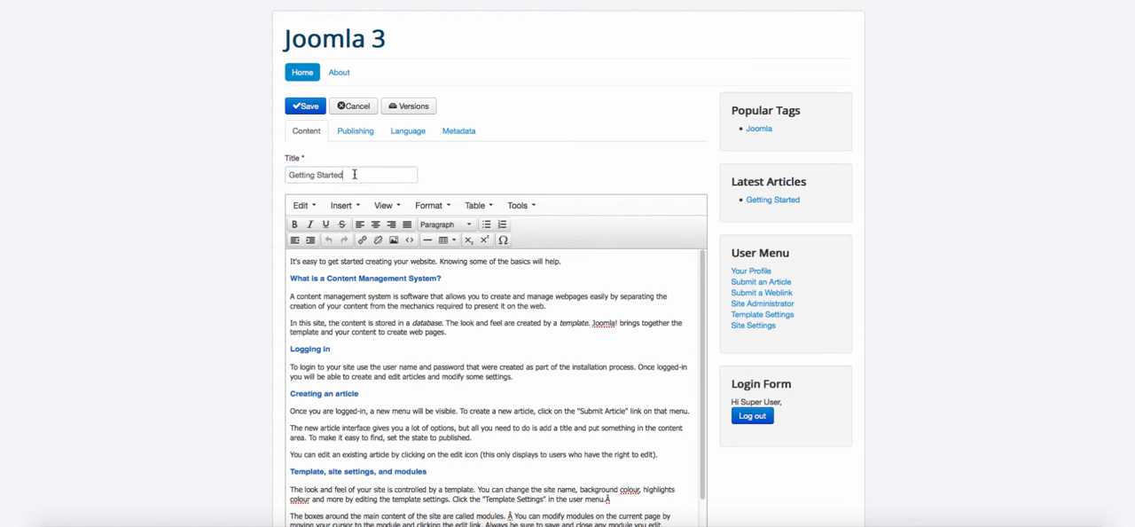
pyautogui.write('With Joomla')
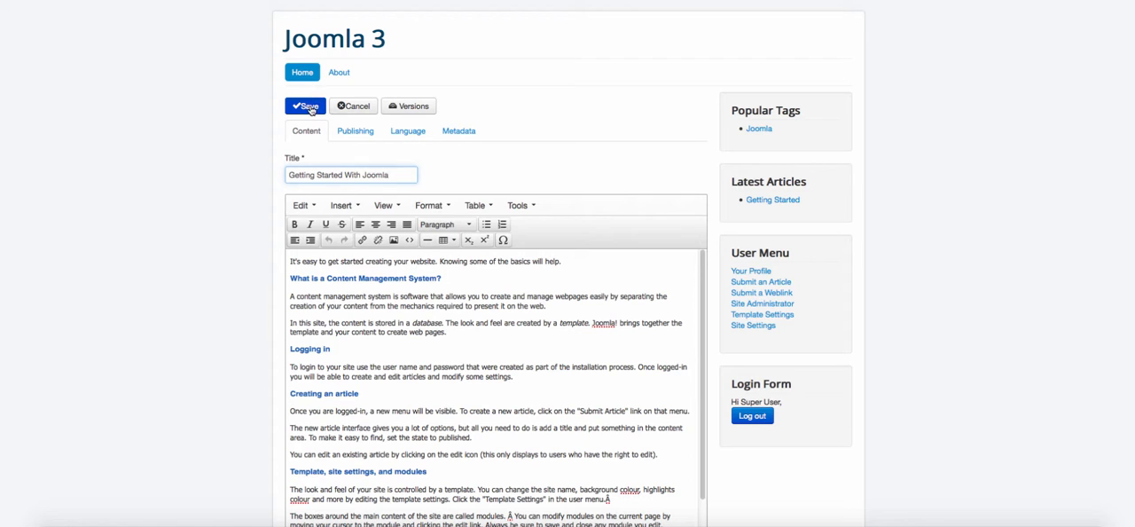
pyautogui.click(305, 106)
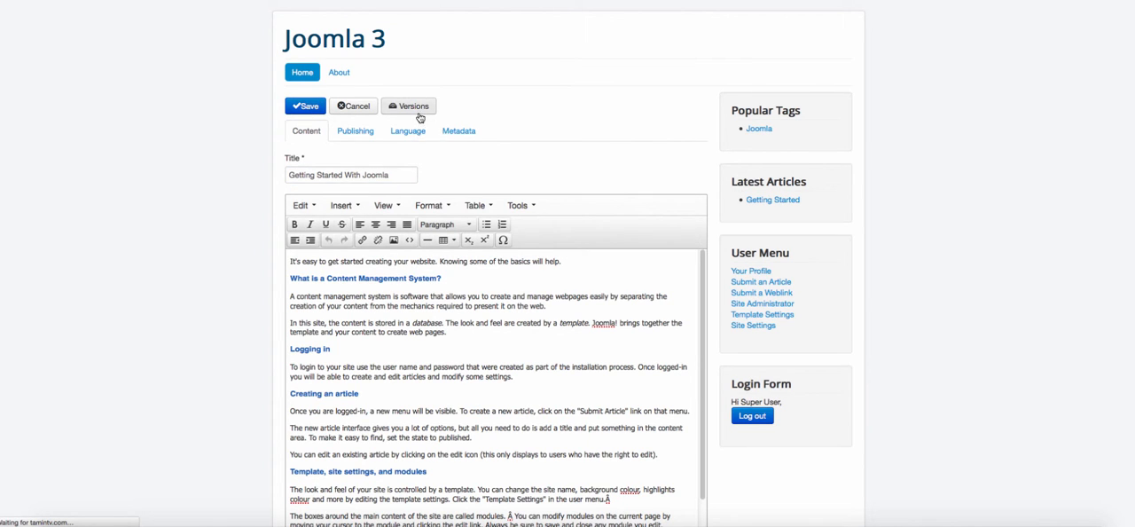
pyautogui.click(305, 107)
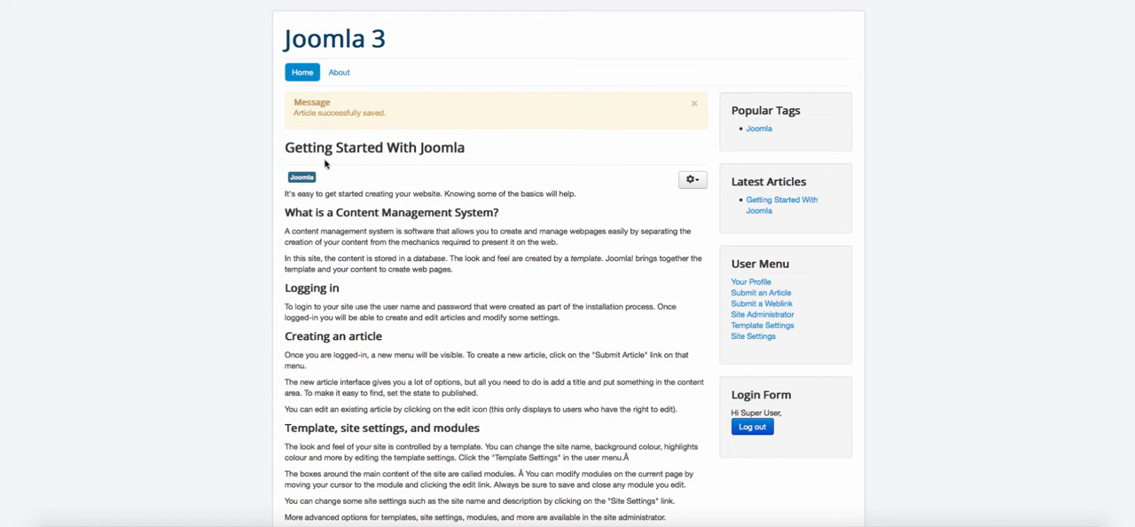
pyautogui.moveTo(393, 142)
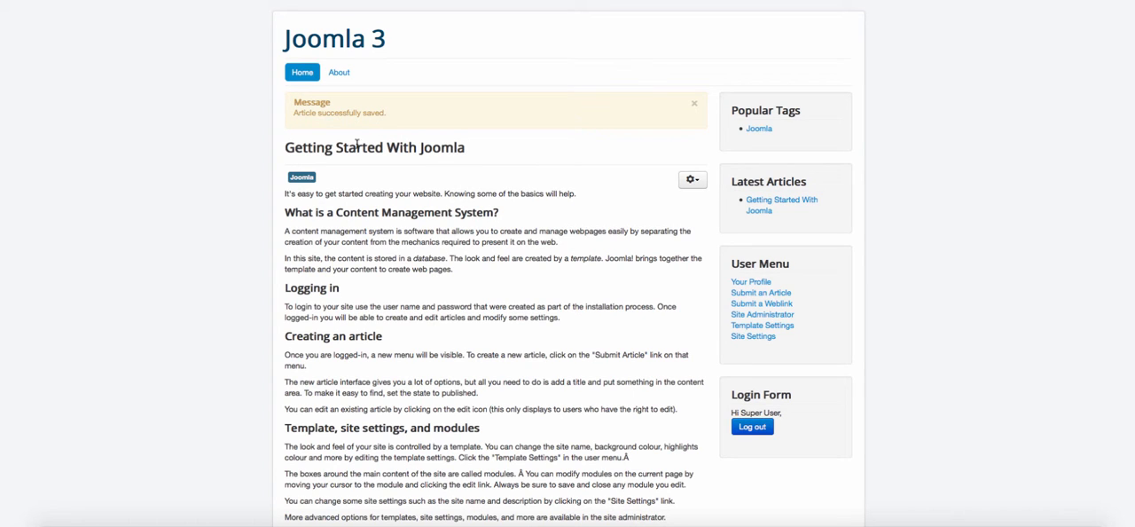
pyautogui.moveTo(832, 117)
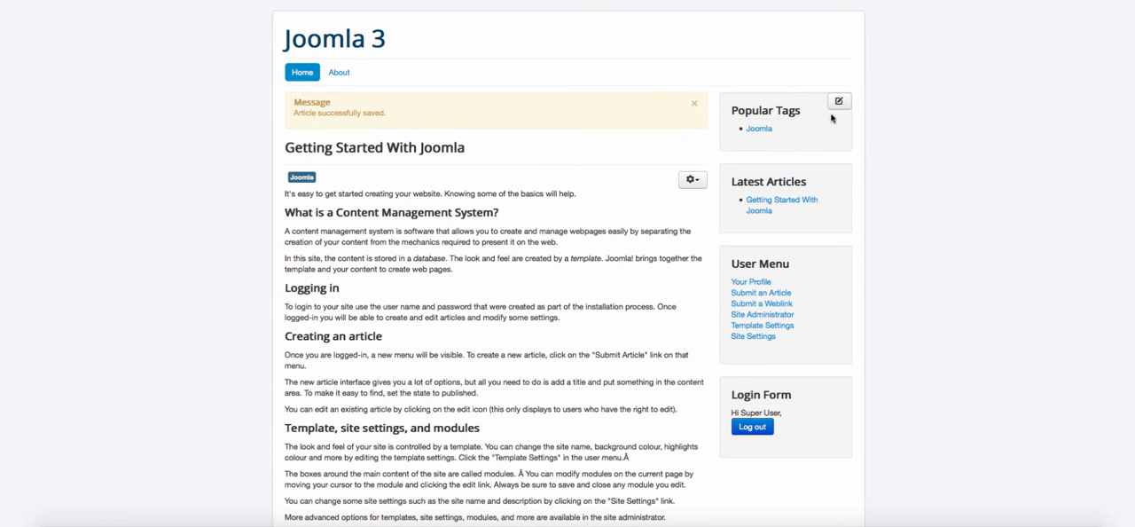
pyautogui.moveTo(786, 122)
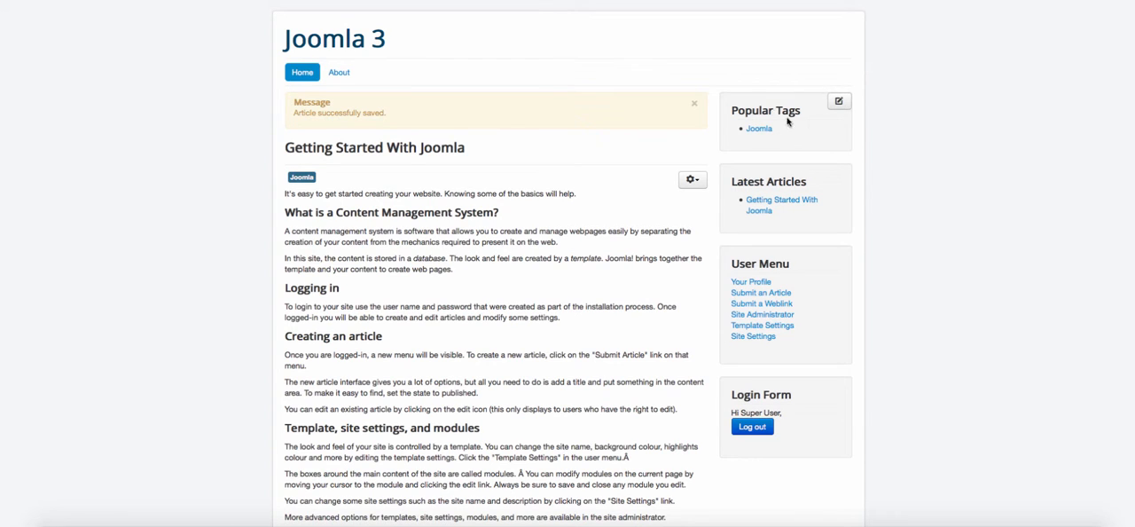
pyautogui.moveTo(784, 112)
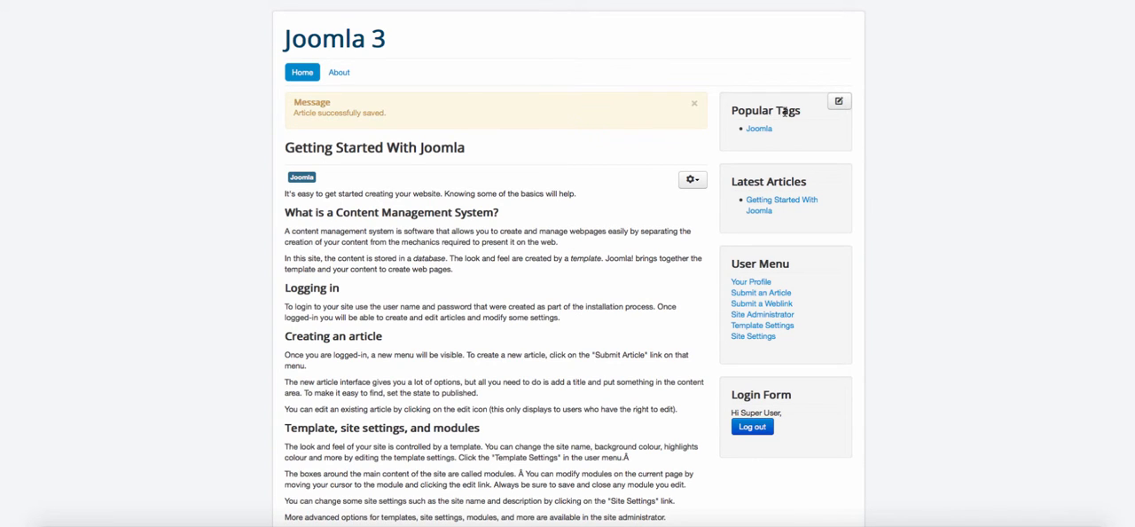
pyautogui.moveTo(837, 101)
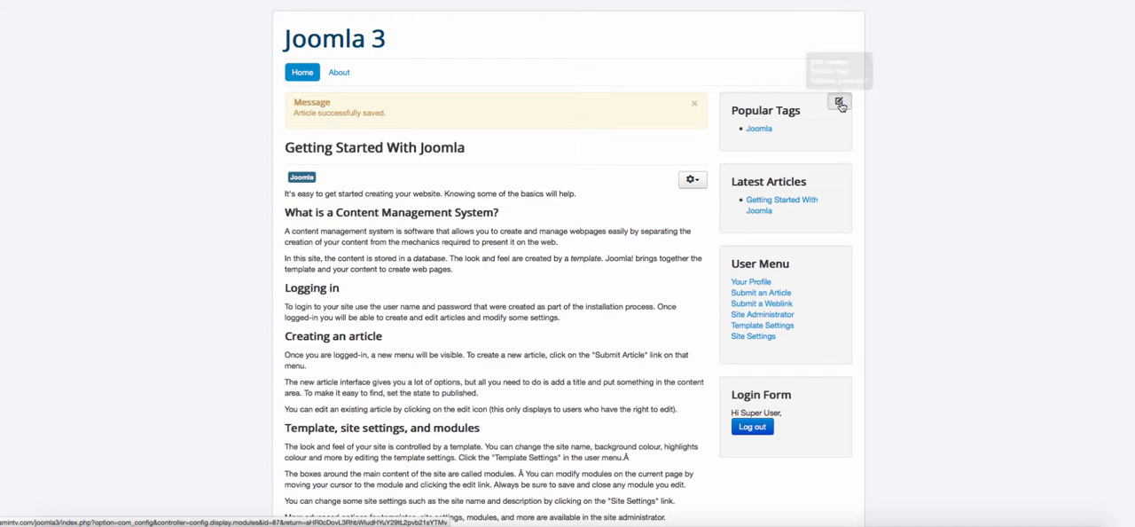
# Edit the Popular Tags module and change its title to 'Popular Joomla Tags'.
pyautogui.click(837, 103)
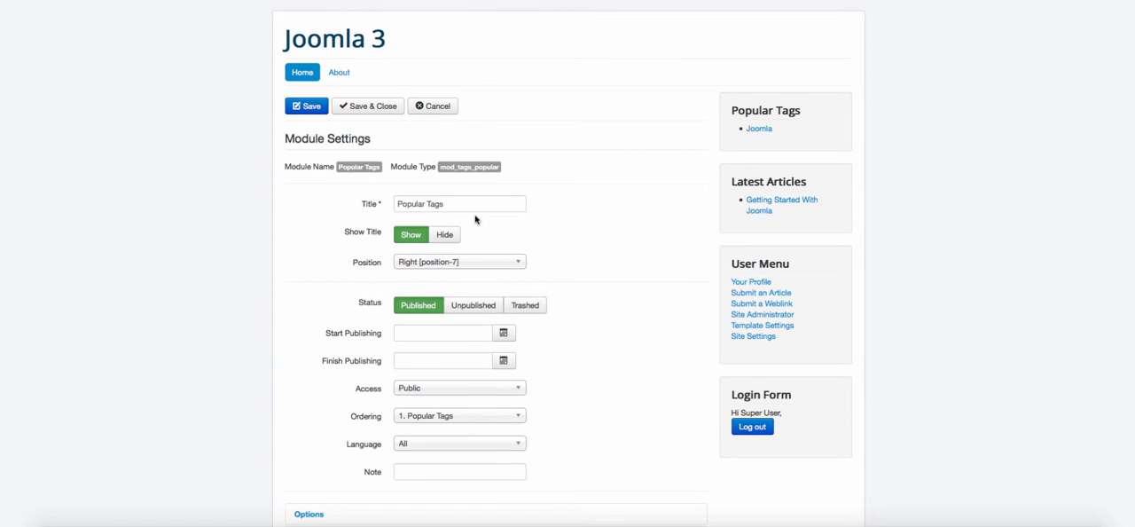
pyautogui.click(460, 202)
pyautogui.write('Joomla ')
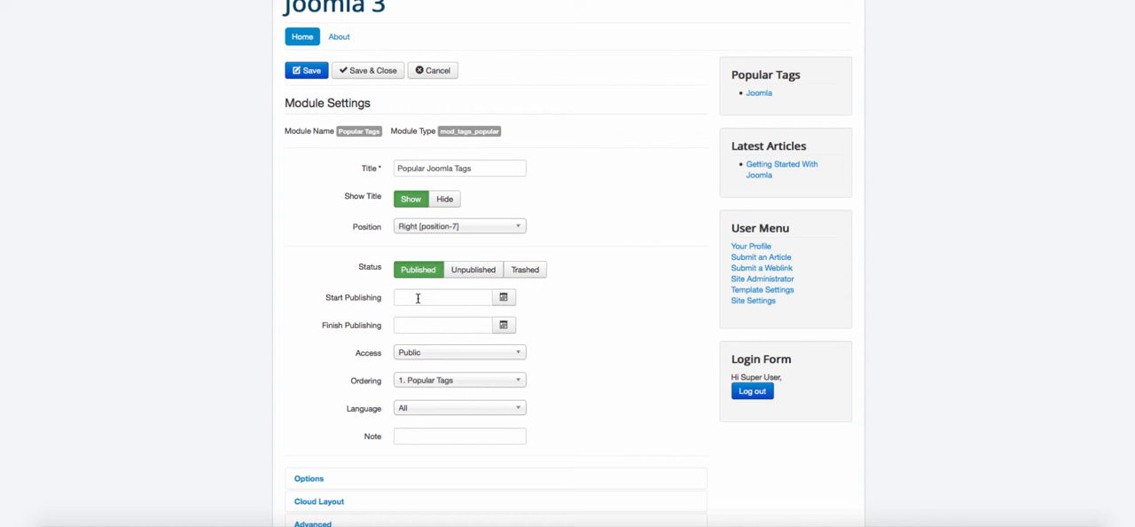
pyautogui.scroll(-3)
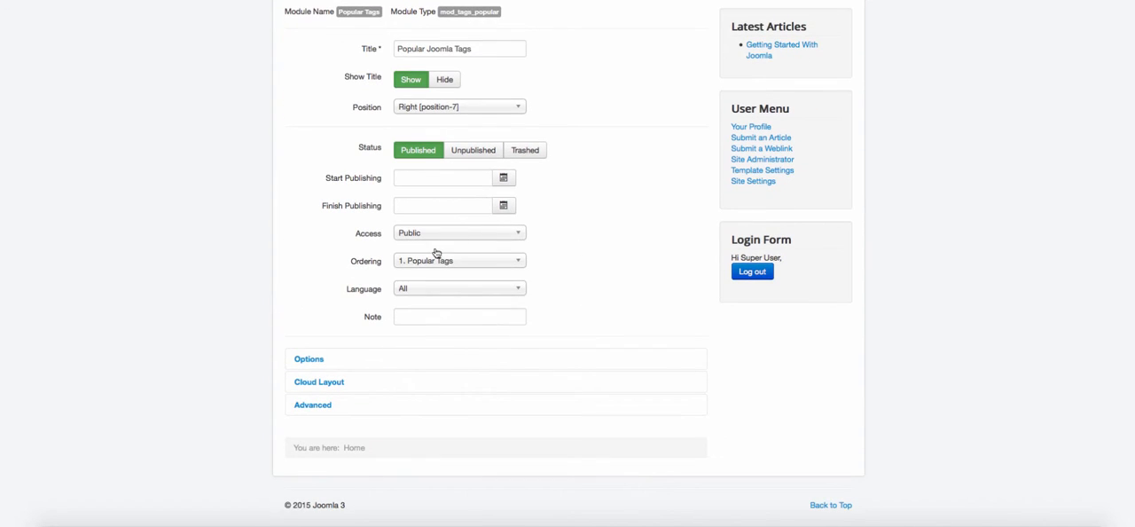
# Keep the module's access at Public and expand its additional Options settings.
pyautogui.click(457, 233)
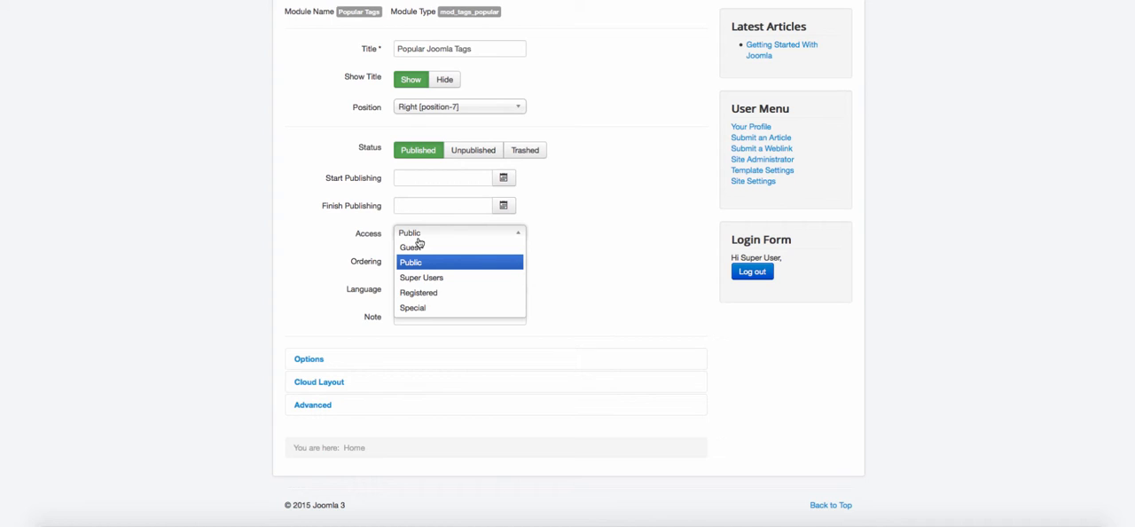
pyautogui.click(411, 262)
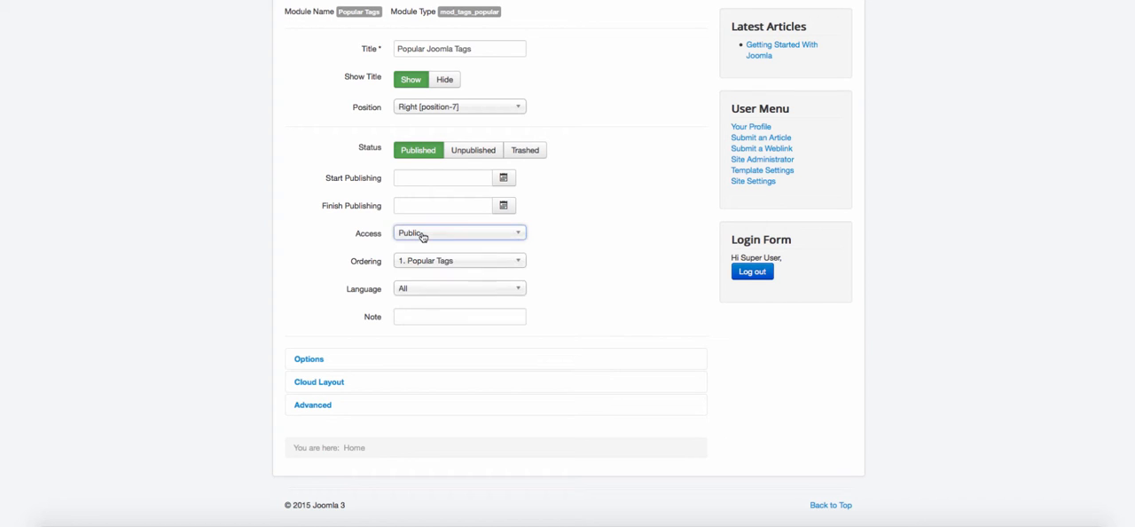
pyautogui.click(457, 232)
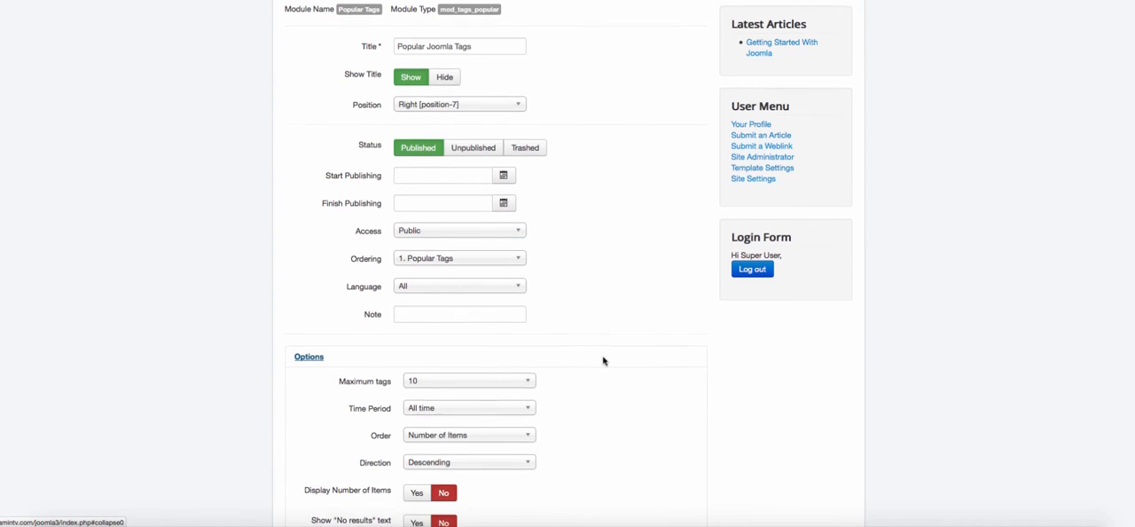
pyautogui.scroll(-3)
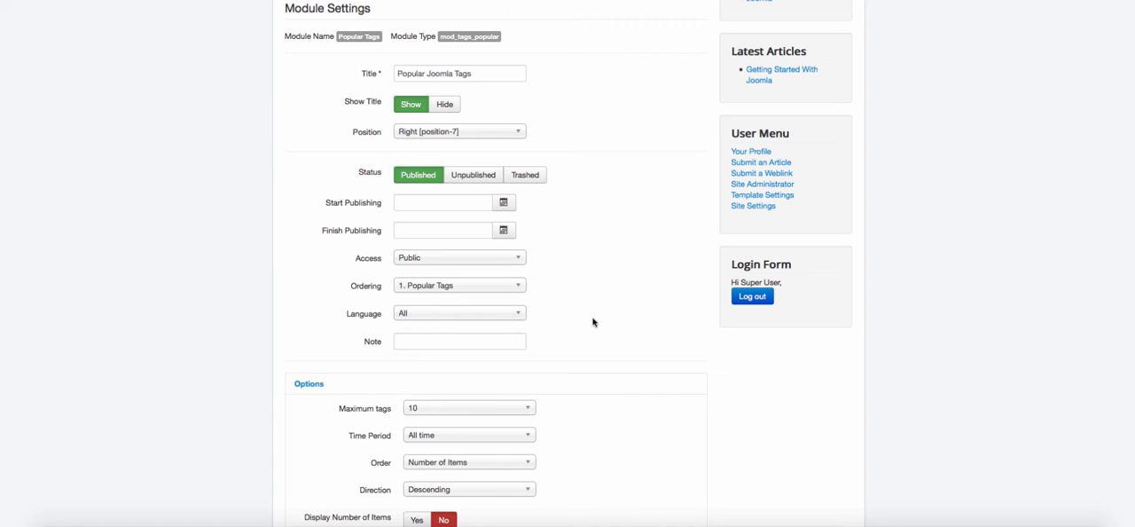
pyautogui.moveTo(574, 352)
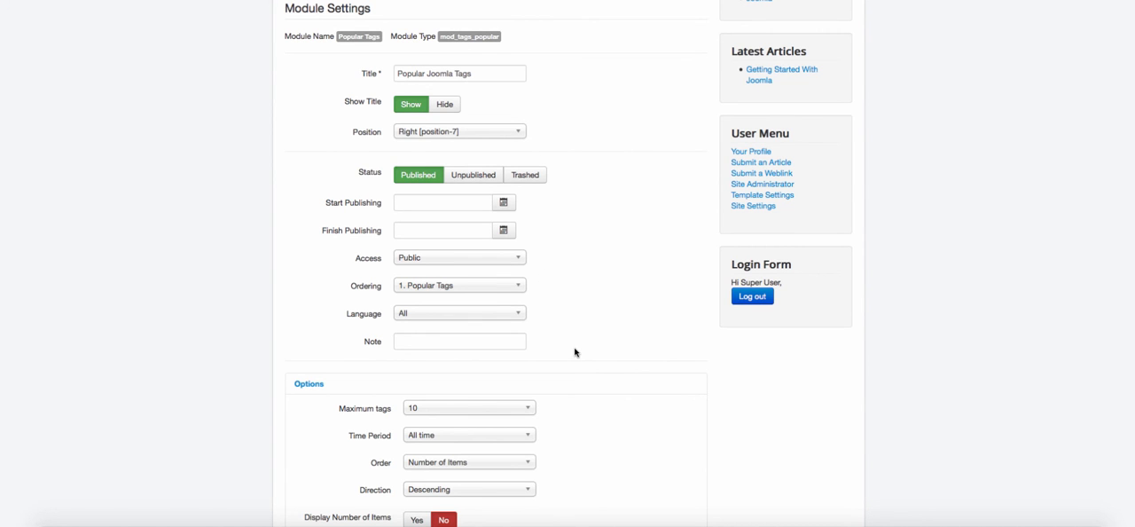